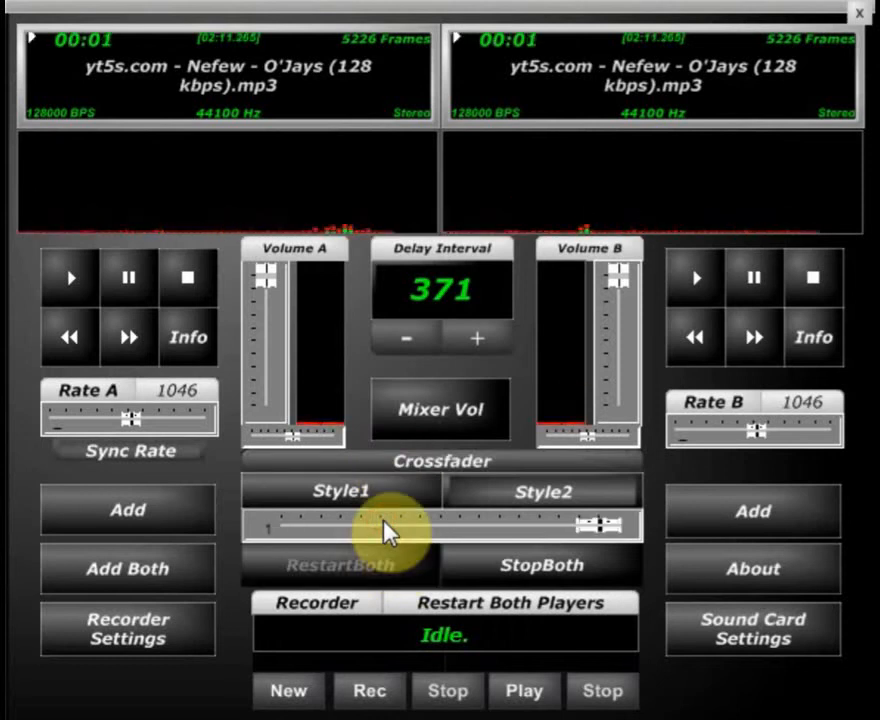
# - Swing the crossfader toward deck A and back, lowering both decks' rate to 878
pyautogui.moveTo(390, 530); pyautogui.dragTo(270, 530)
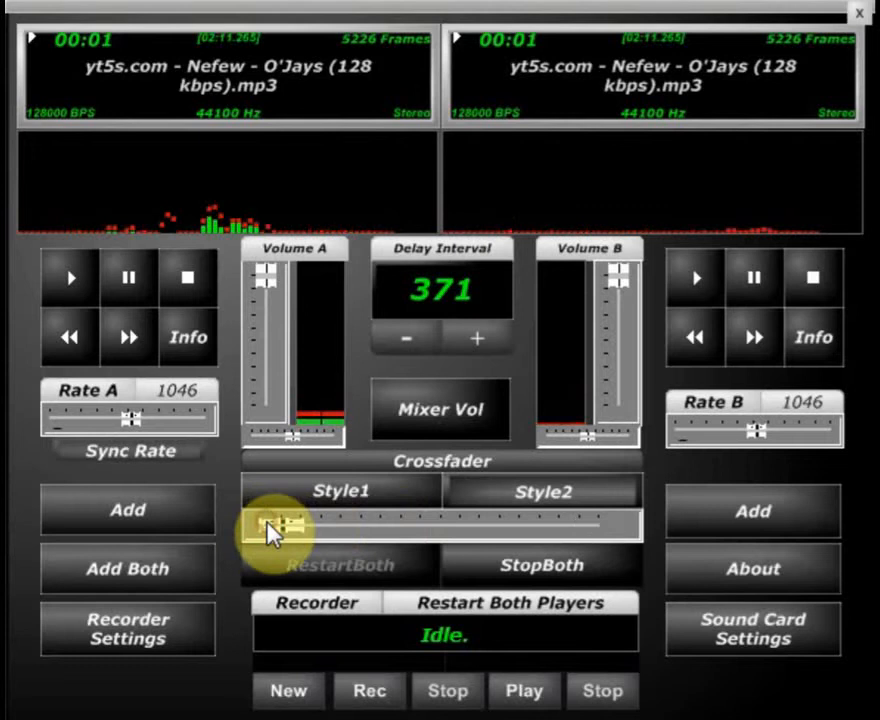
pyautogui.moveTo(270, 525); pyautogui.dragTo(595, 525)
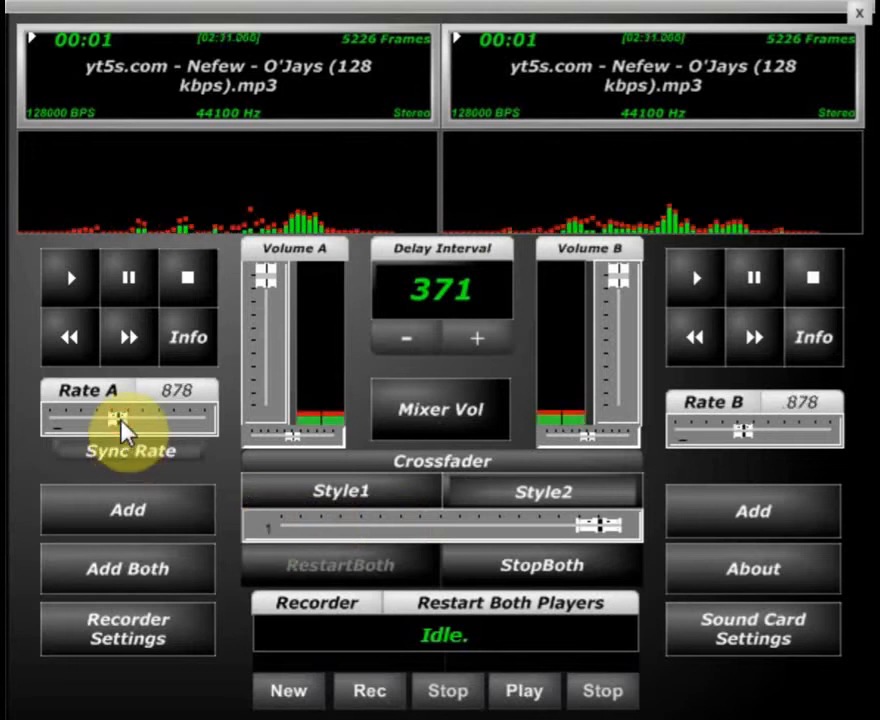
# - Drag Rate A down to 764 so both synced decks slow together
pyautogui.moveTo(130, 418); pyautogui.dragTo(110, 418)
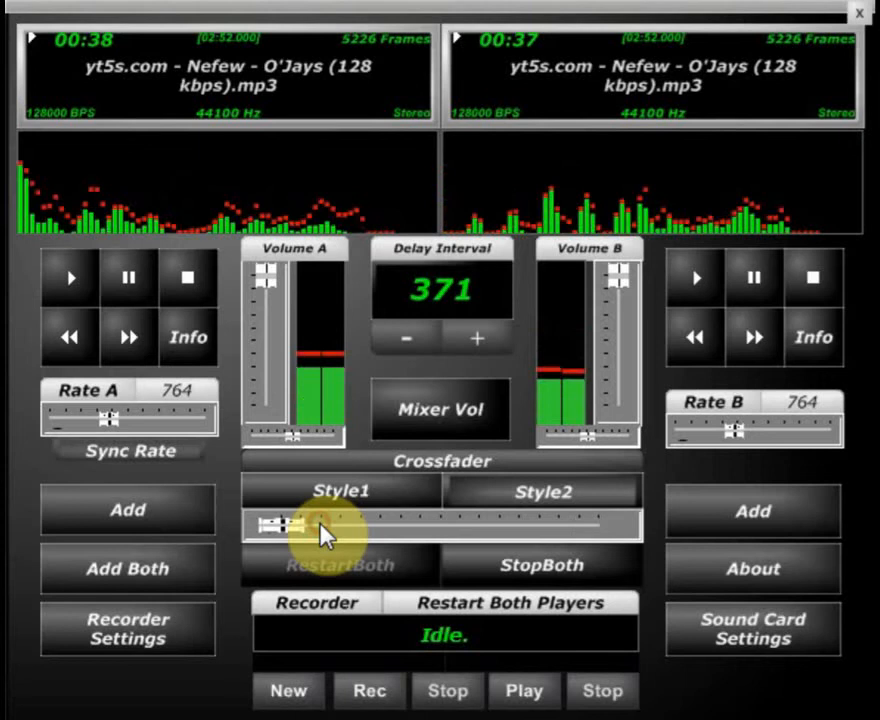
# - Crossfade fully to deck B, later swing to deck A and back to B
pyautogui.moveTo(280, 525); pyautogui.dragTo(595, 525)
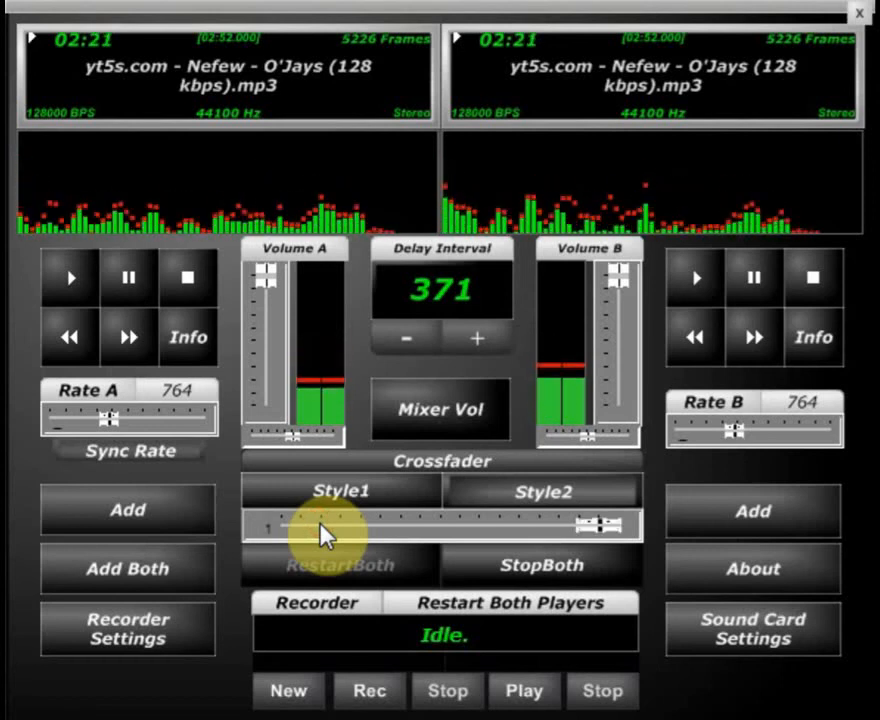
pyautogui.moveTo(600, 525); pyautogui.dragTo(270, 525)
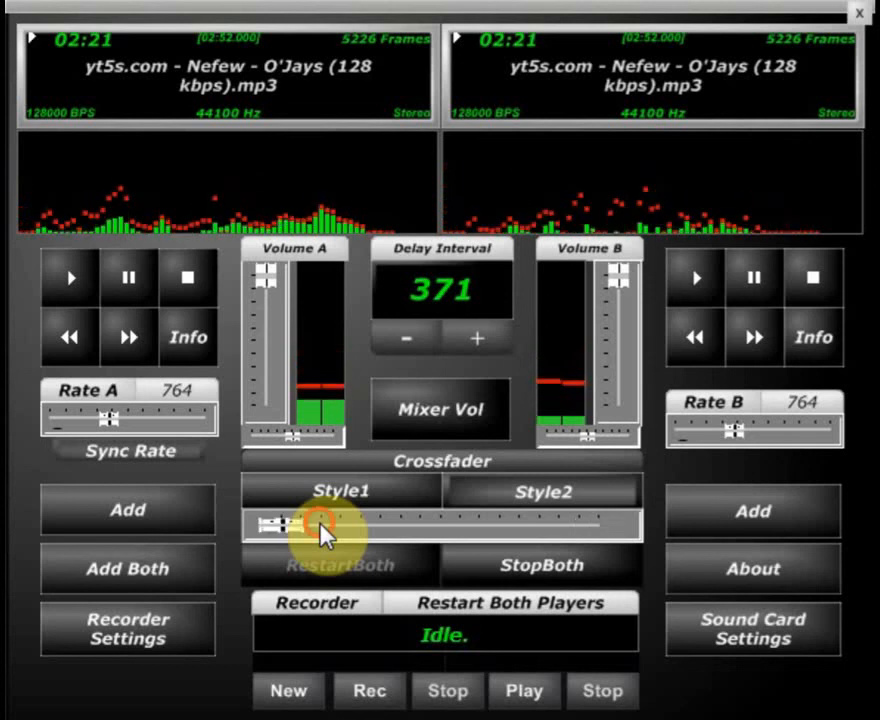
pyautogui.moveTo(300, 525); pyautogui.dragTo(590, 525)
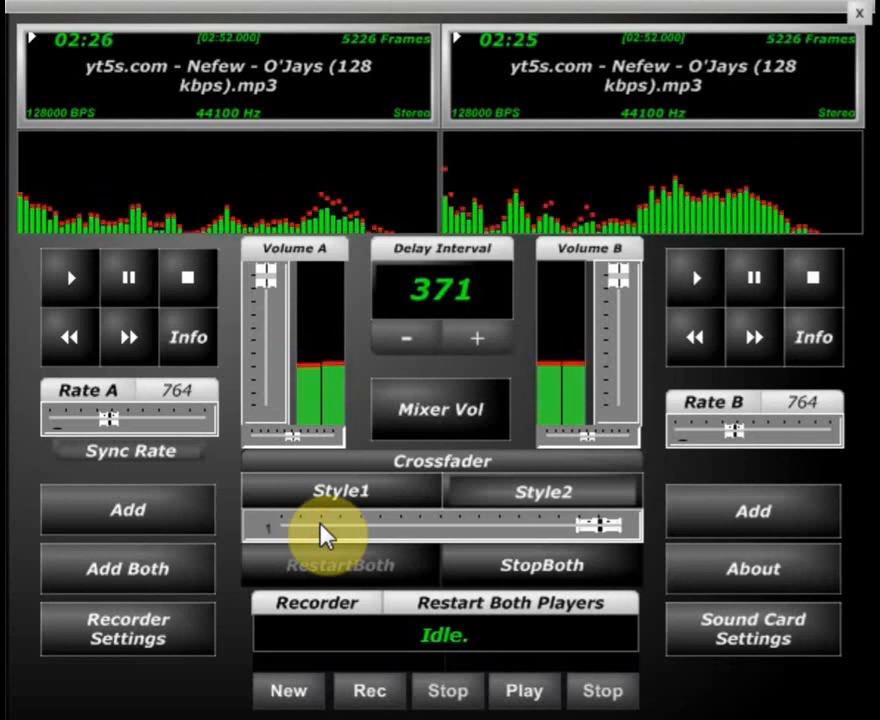